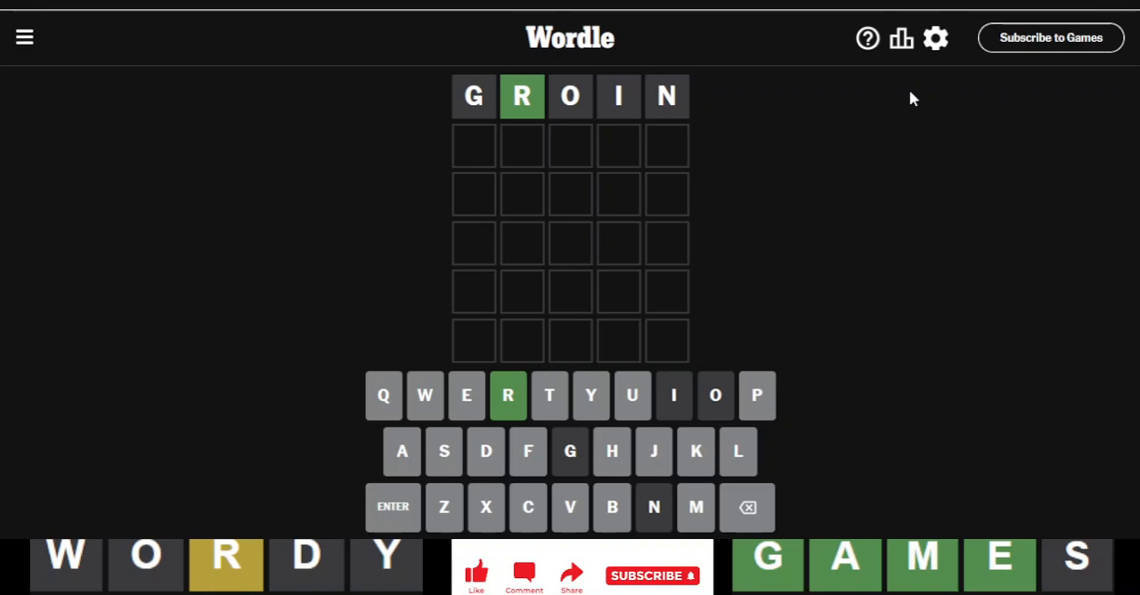
mouse_move(888, 102)
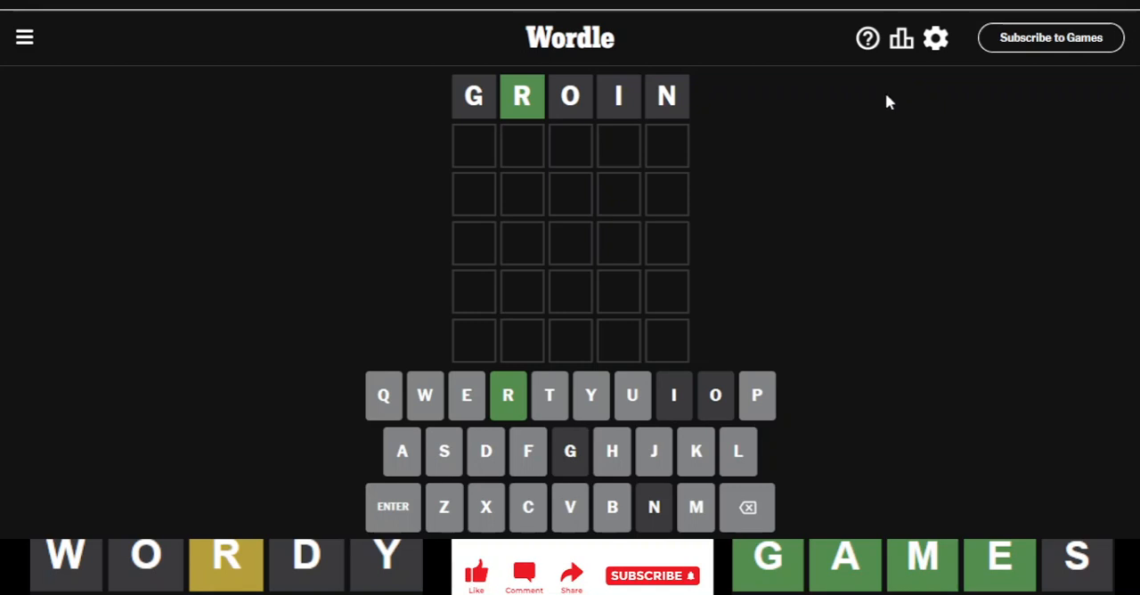
mouse_move(695, 175)
type("TRACL")
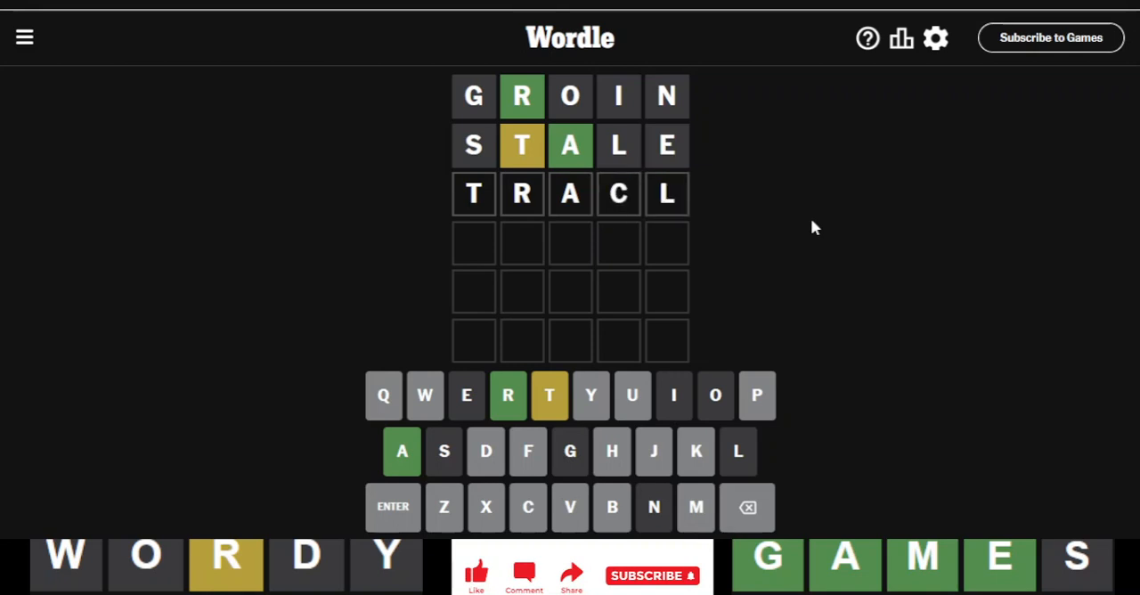
Step: Play WHUMP as the third guess, then solve with WRATH
left_click(747, 507)
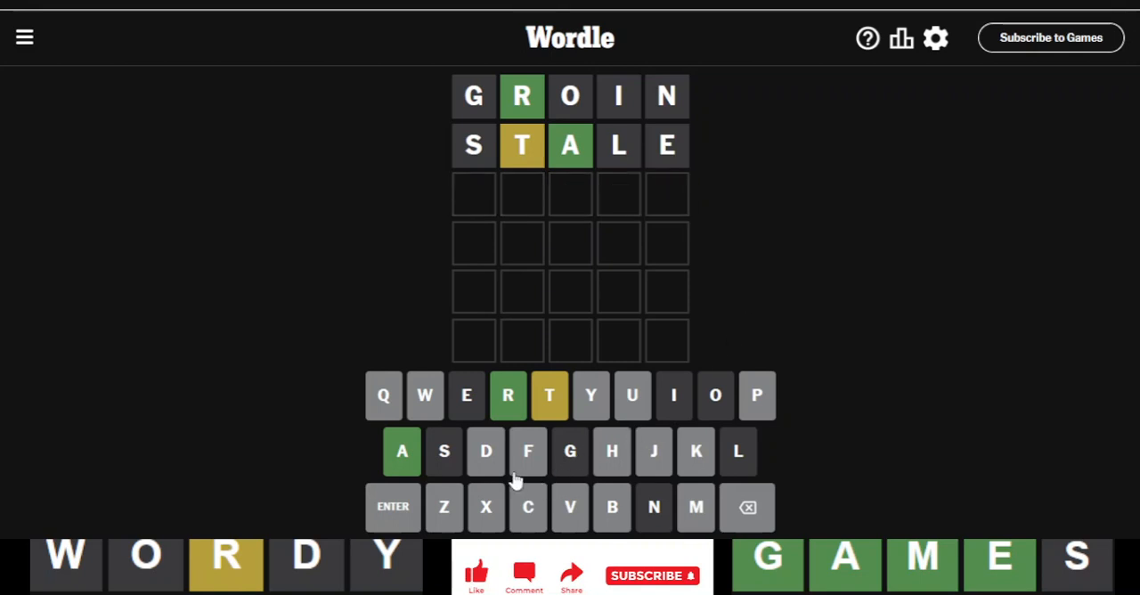
mouse_move(674, 295)
type("W")
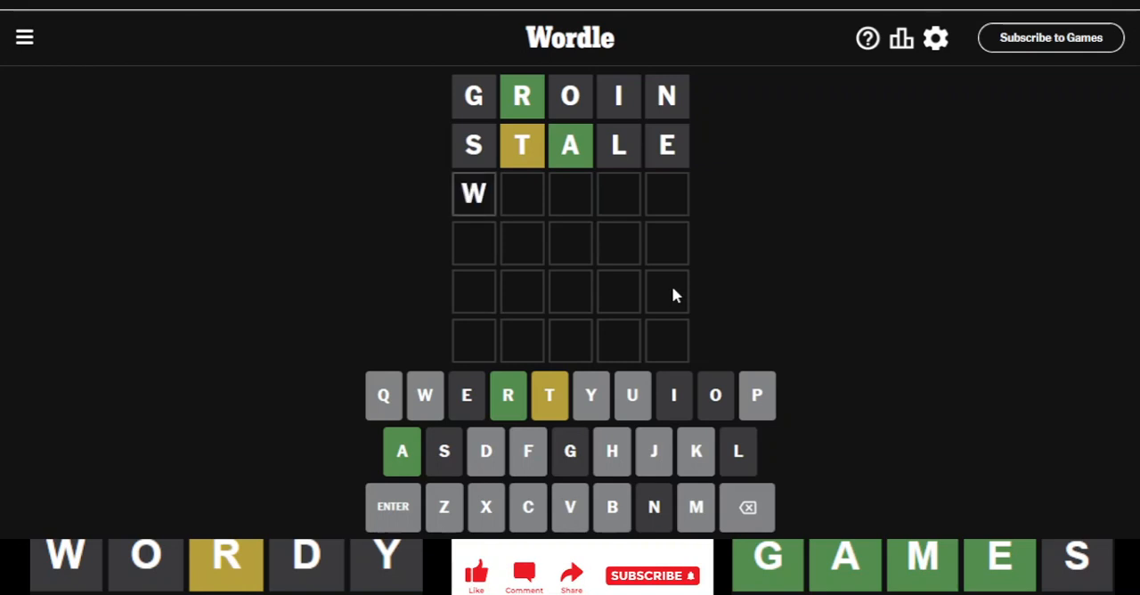
type("HUMP")
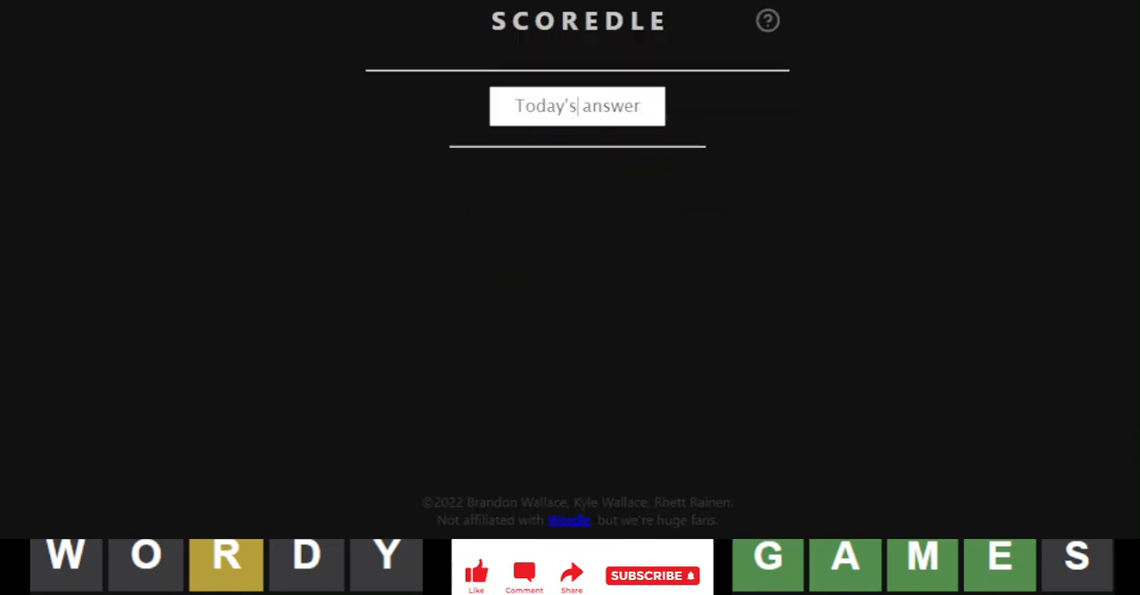
Step: Enter WRATH as today's answer, then guesses GROIN, STALE, WHUMP, WRATH
type("WRATH")
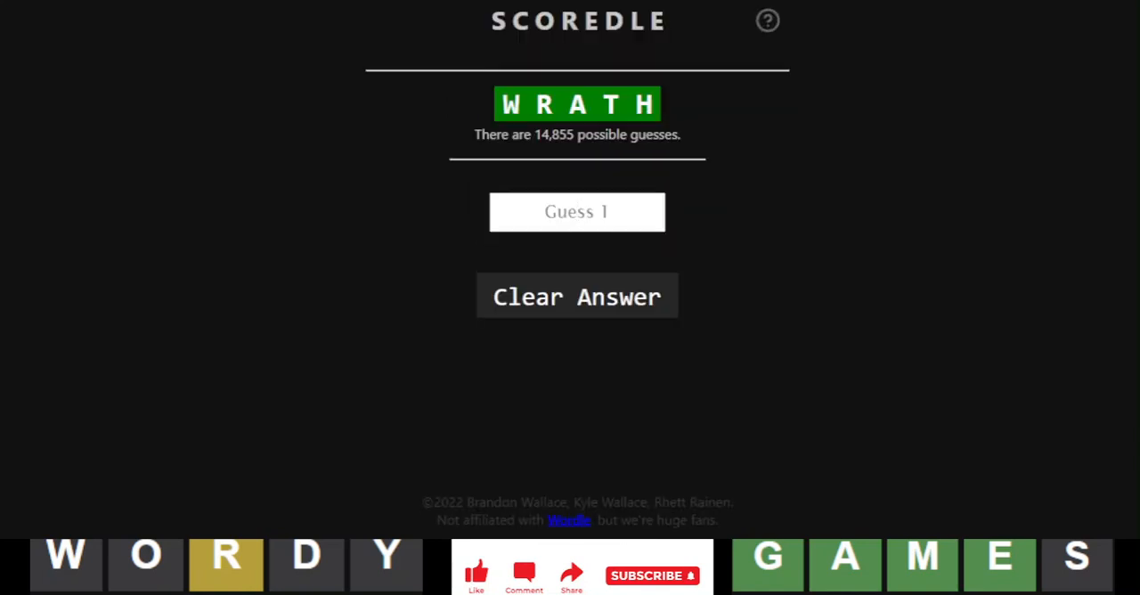
type("GR")
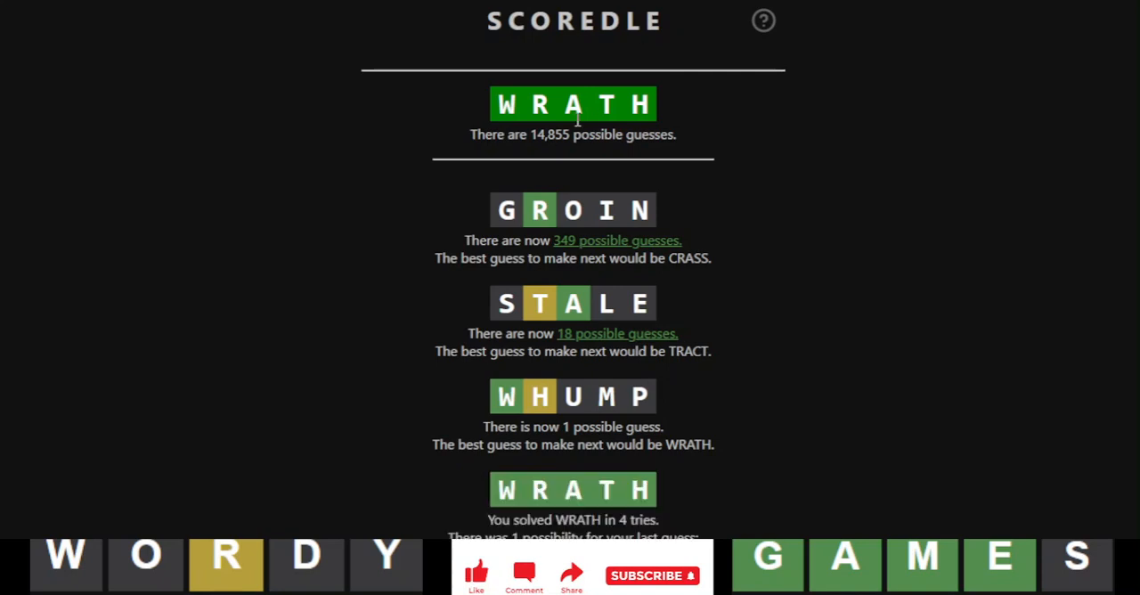
scroll("down", 3)
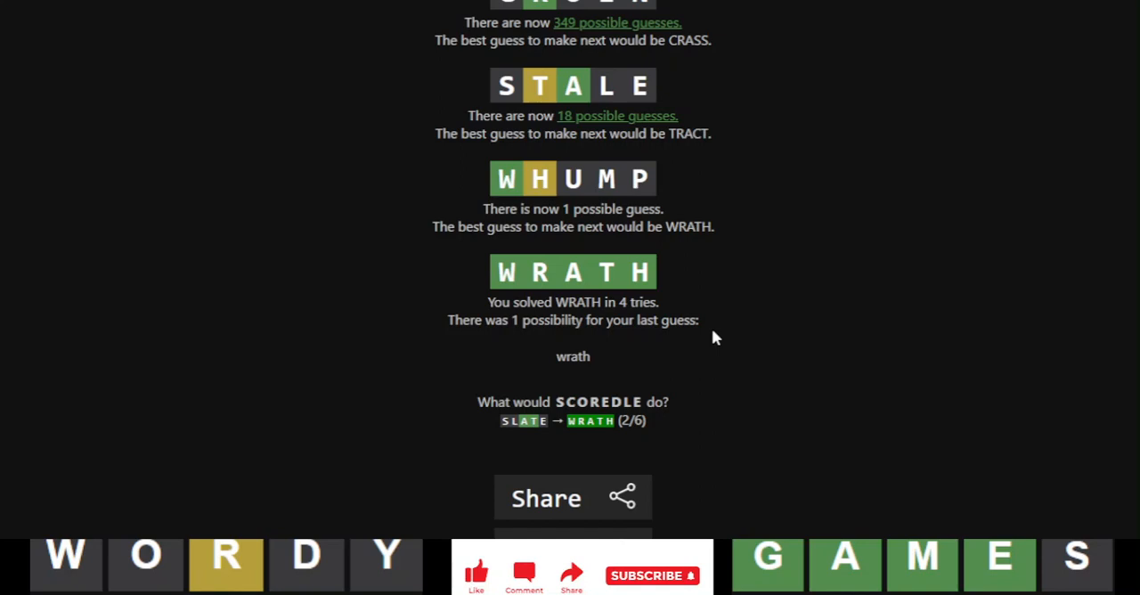
scroll("down", 3)
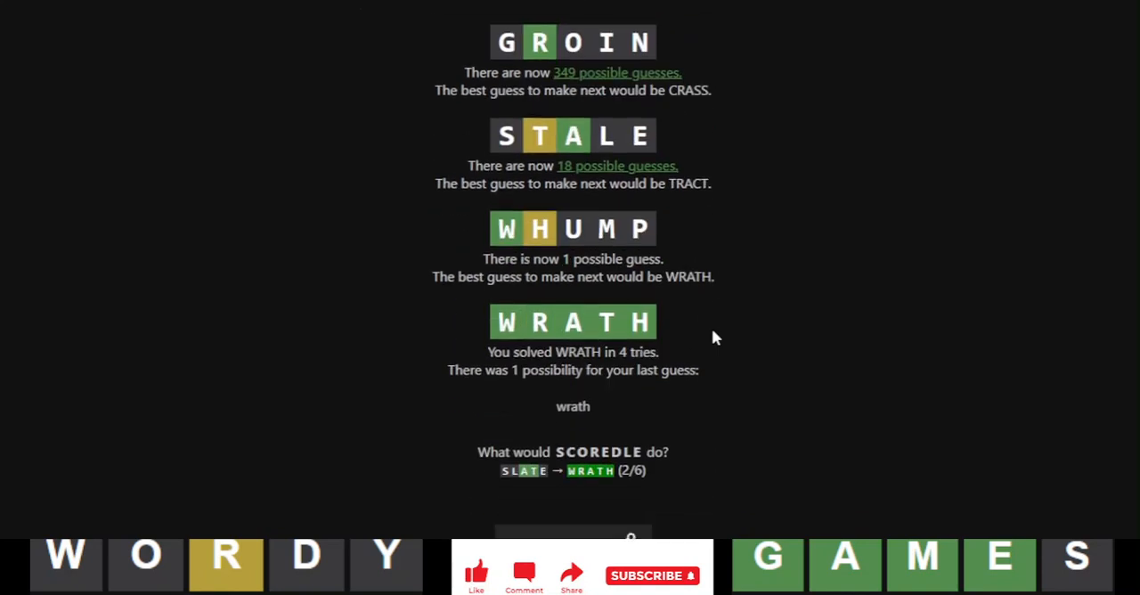
scroll("down", 3)
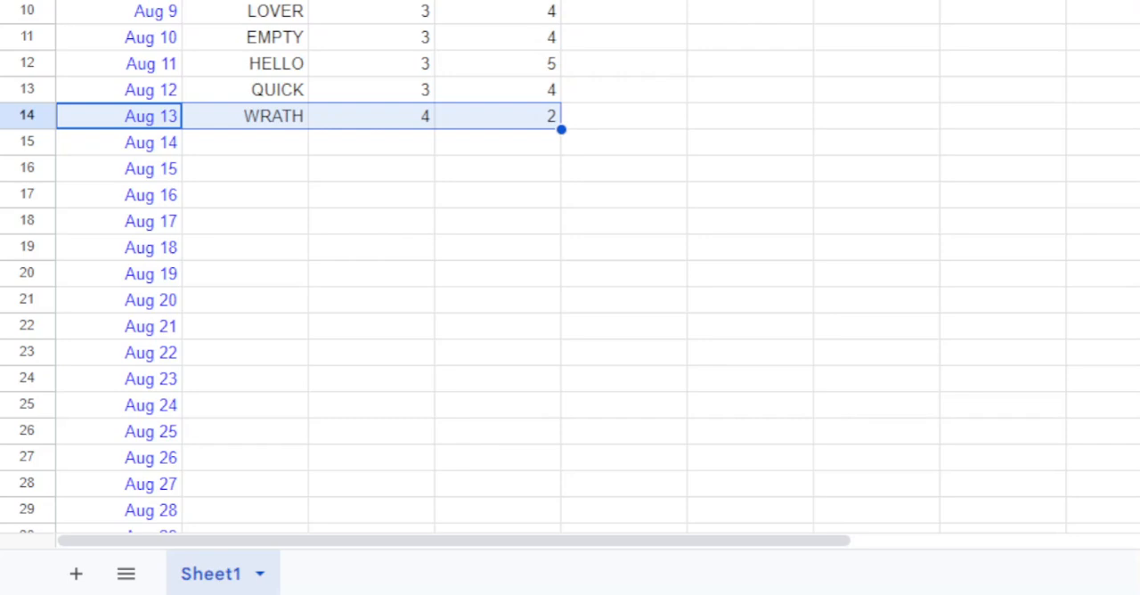
scroll("down", 3)
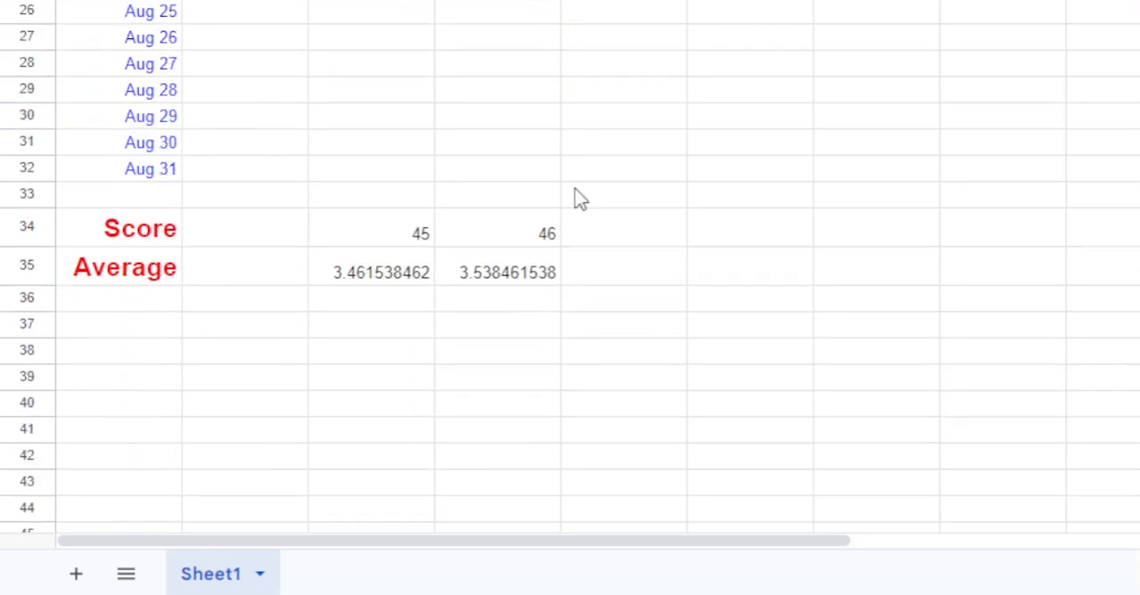
mouse_move(768, 222)
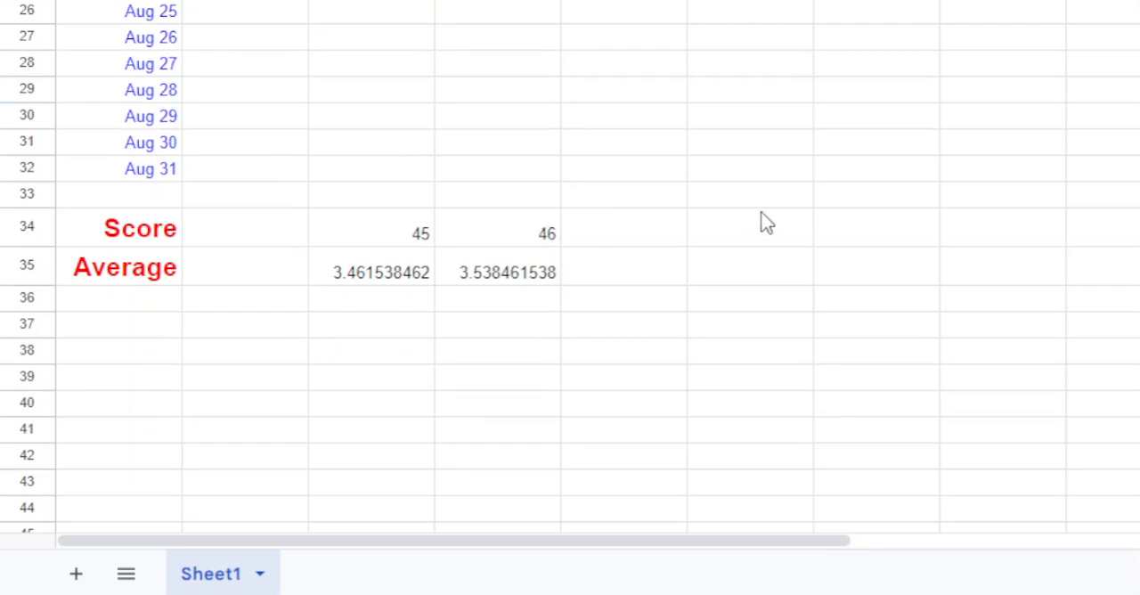